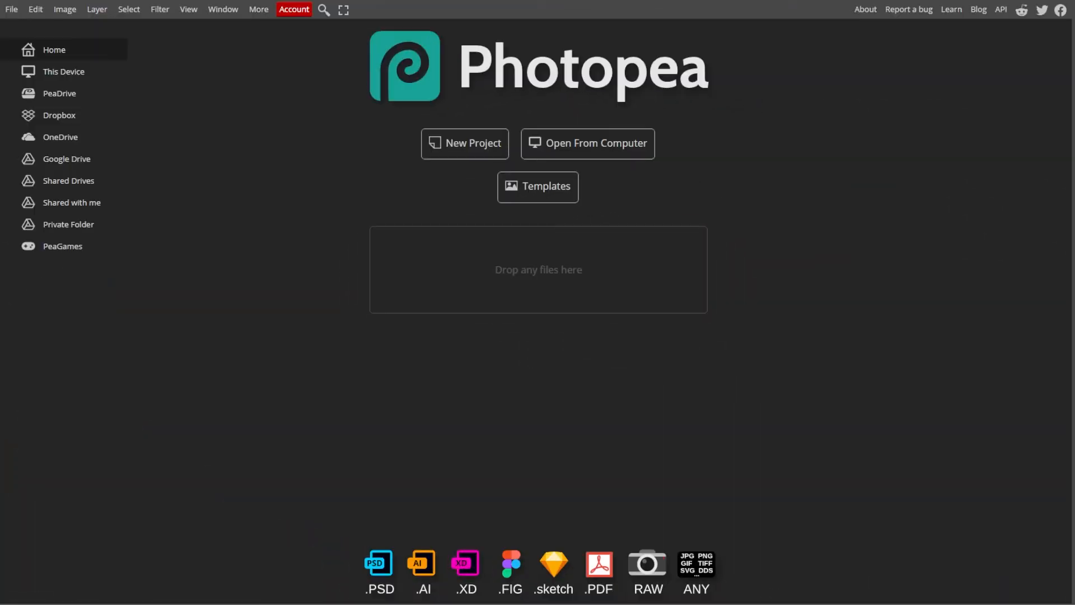
mouse_move(240, 443)
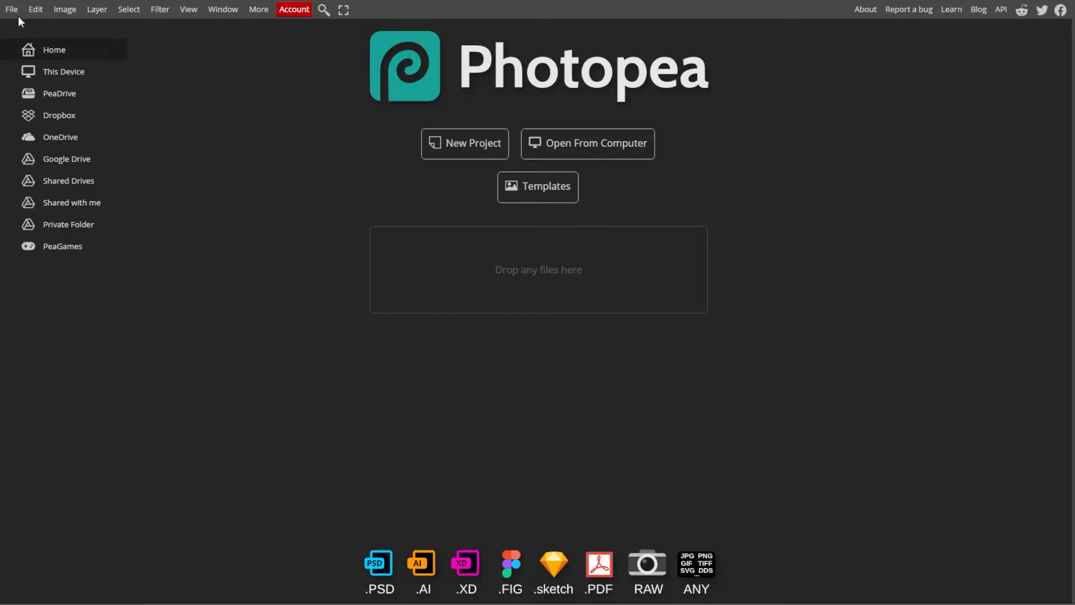
Open the photo of the white-and-brown dog on the stone stairs via File > Open.
left_click(10, 9)
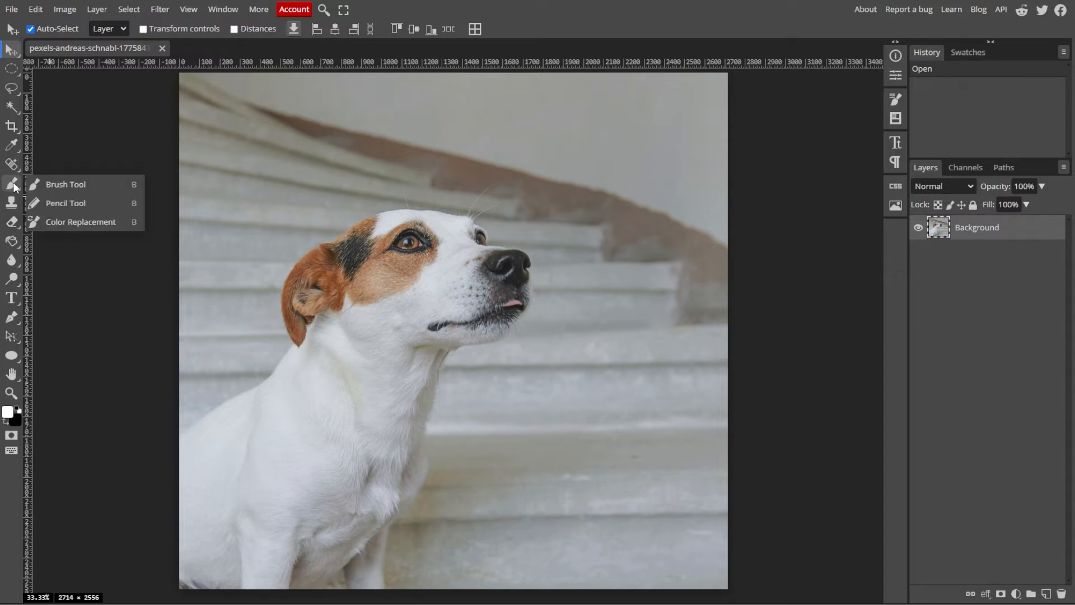
mouse_move(77, 187)
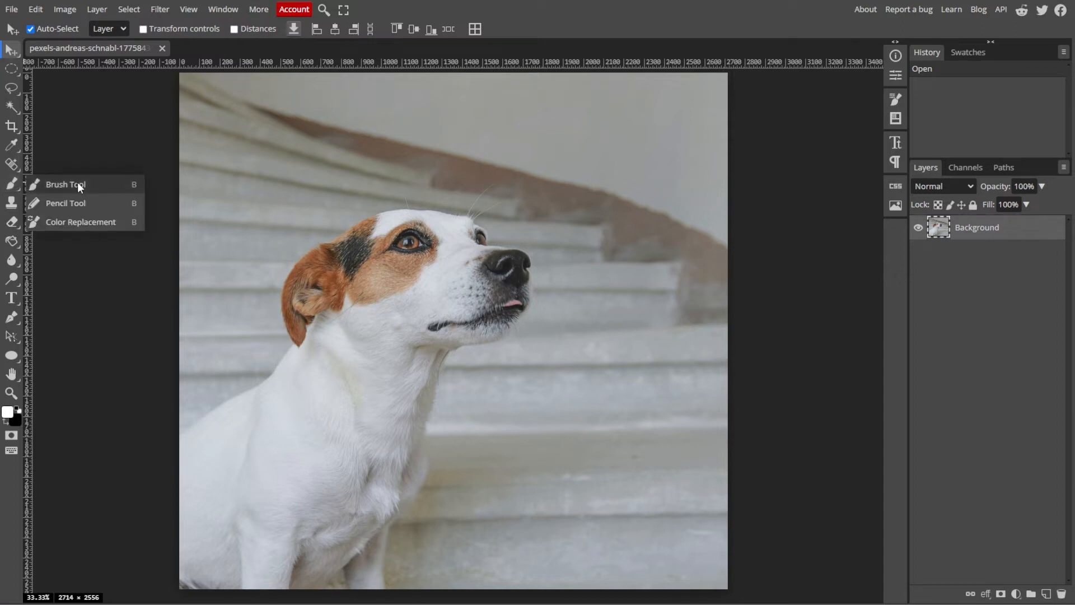
Select the Brush Tool from the left toolbar's brush group.
left_click(65, 184)
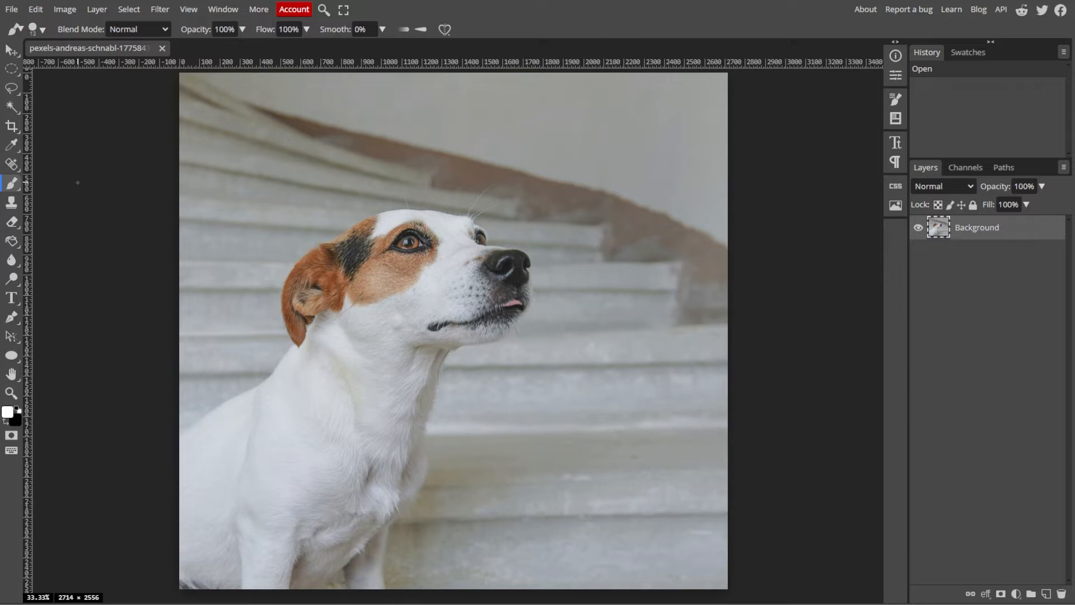
Choose a different brush preset and set its size to roughly 105 px.
left_click(42, 29)
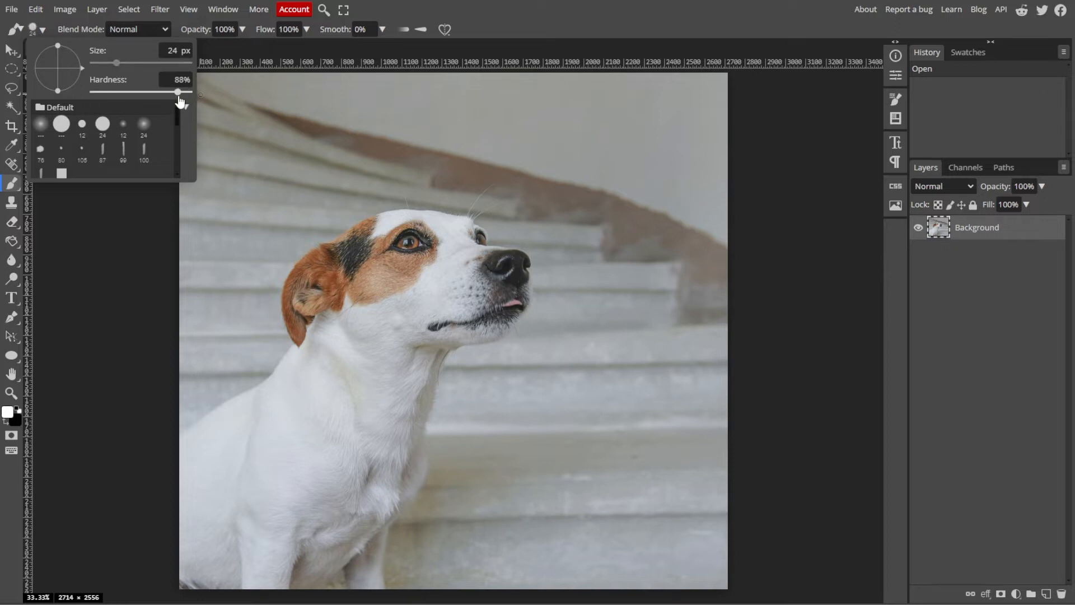
left_click(80, 150)
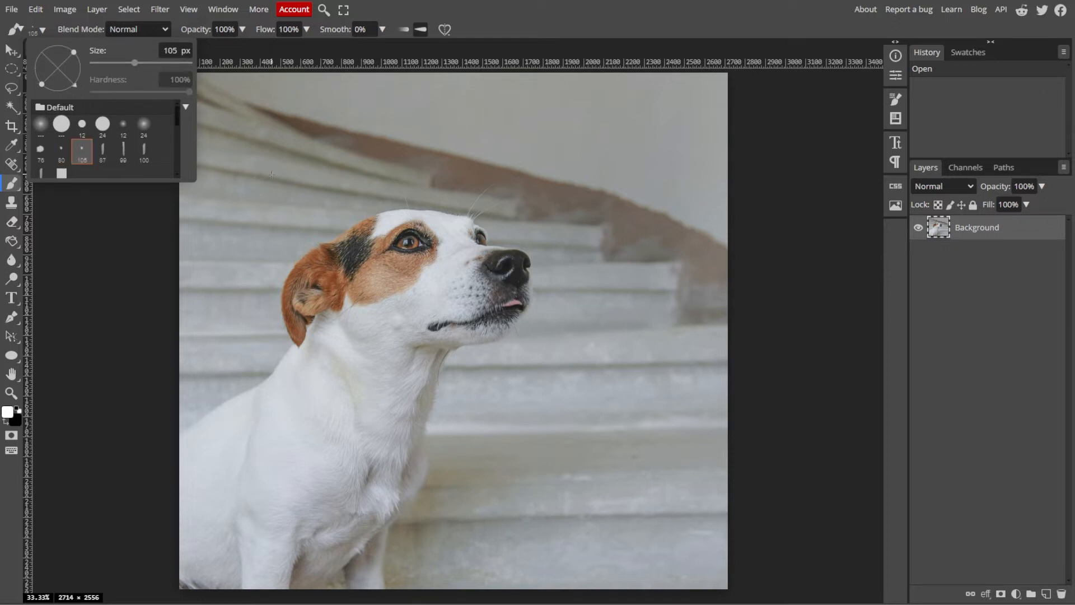
left_click_drag(135, 62, 198, 62)
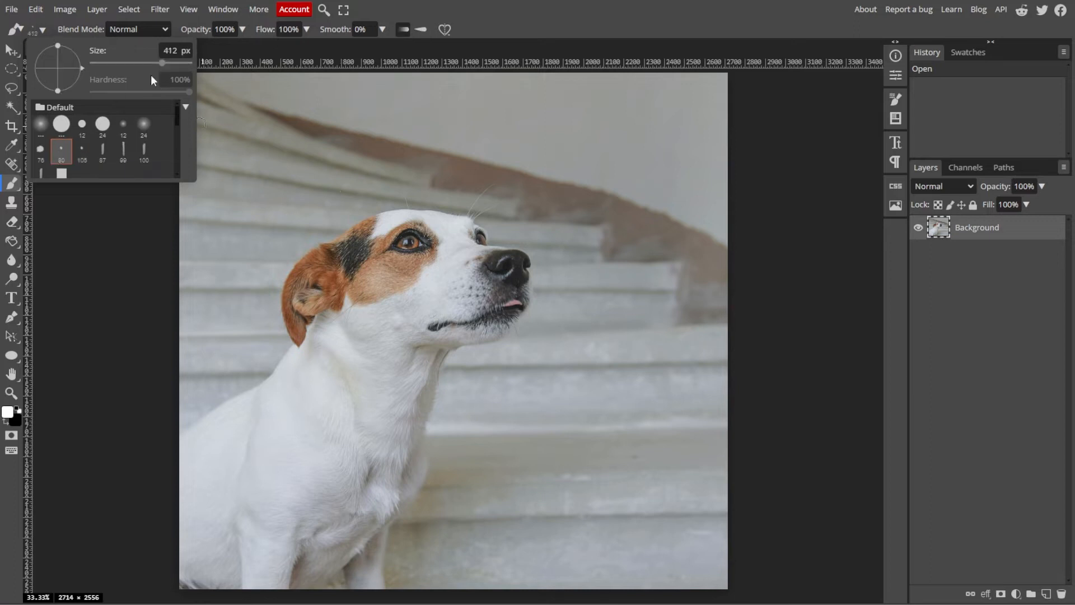
left_click_drag(162, 62, 144, 62)
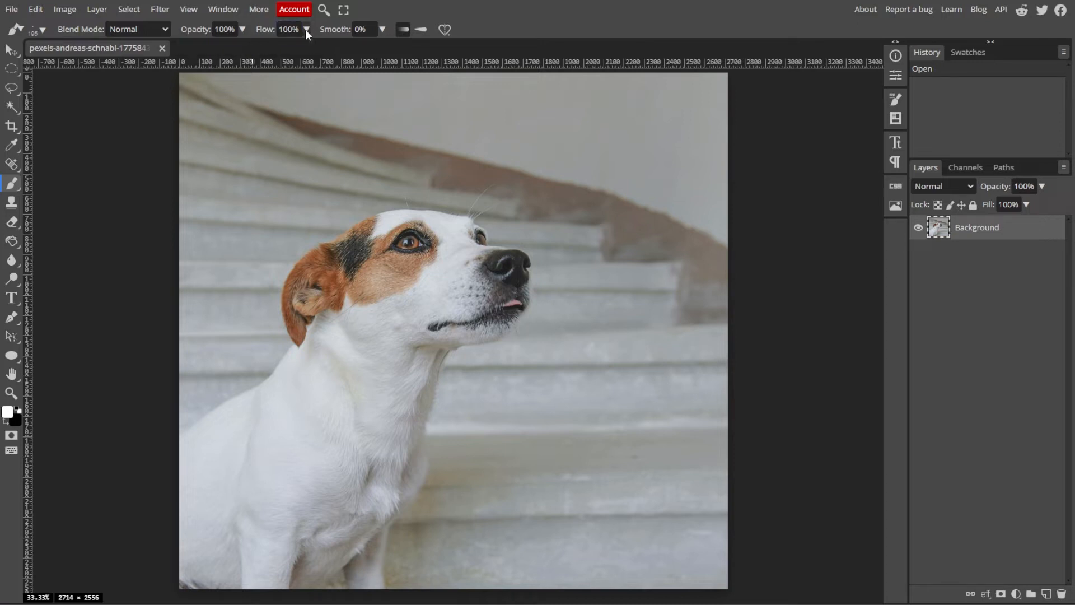
left_click(42, 30)
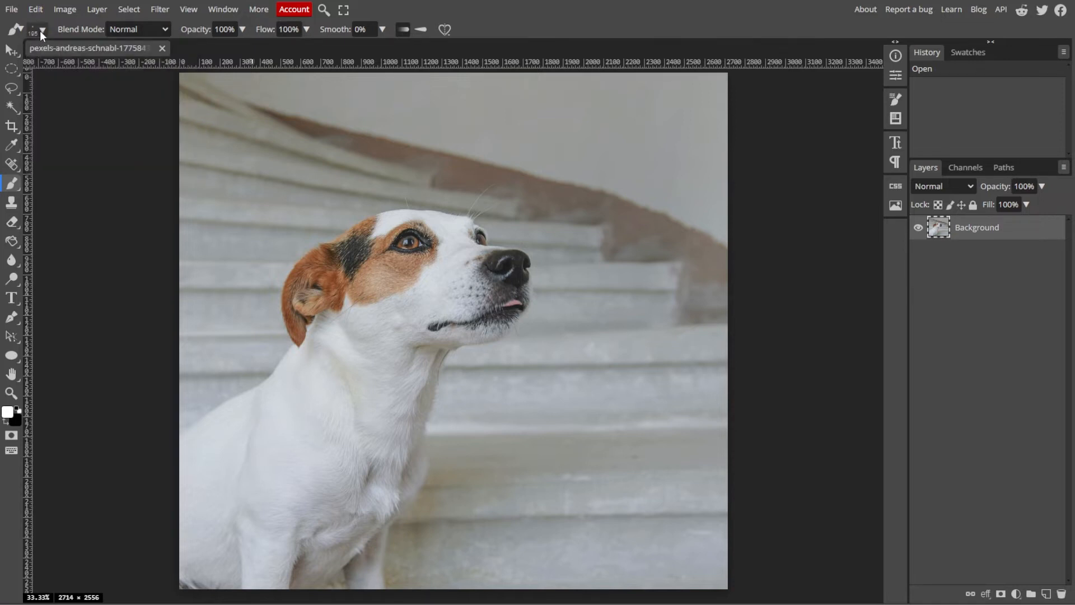
Set the foreground colour to pale cyan-blue #9cf2ff in the Color Picker.
left_click(8, 413)
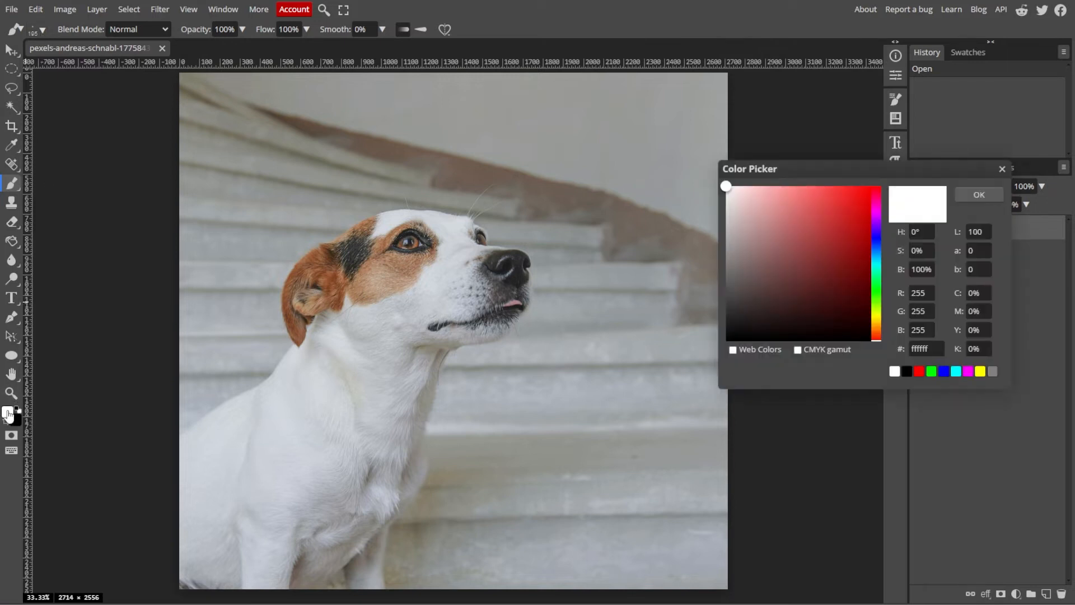
mouse_move(805, 266)
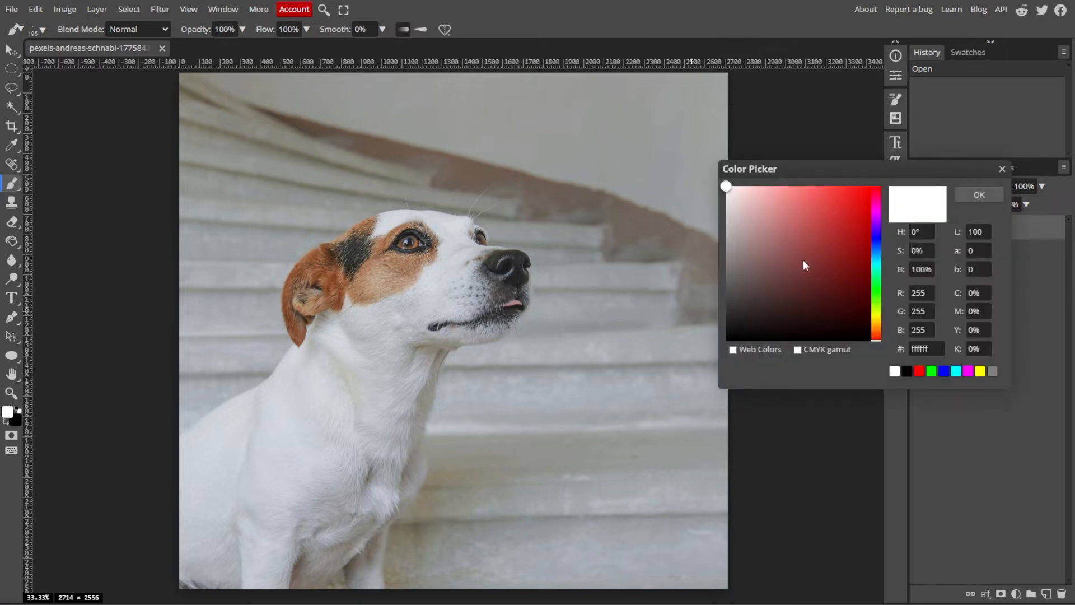
left_click(794, 185)
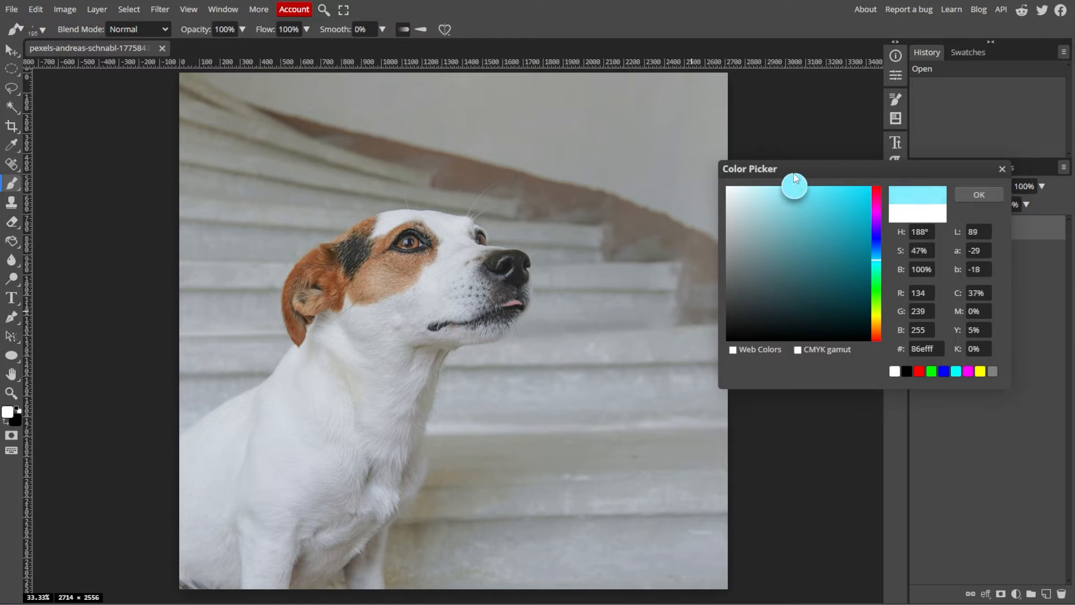
left_click_drag(794, 184, 782, 186)
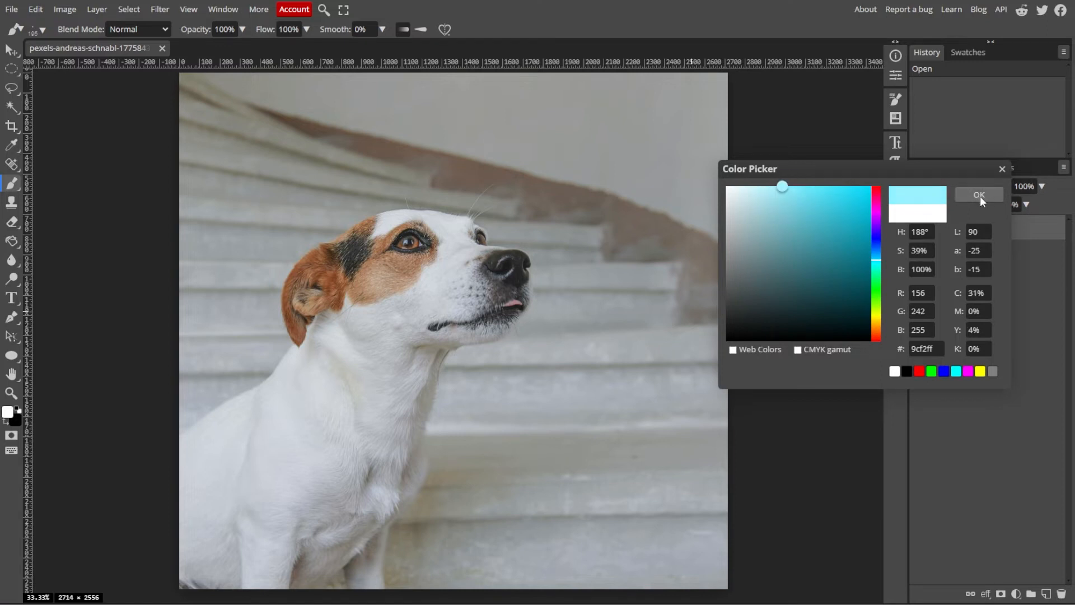
left_click(977, 196)
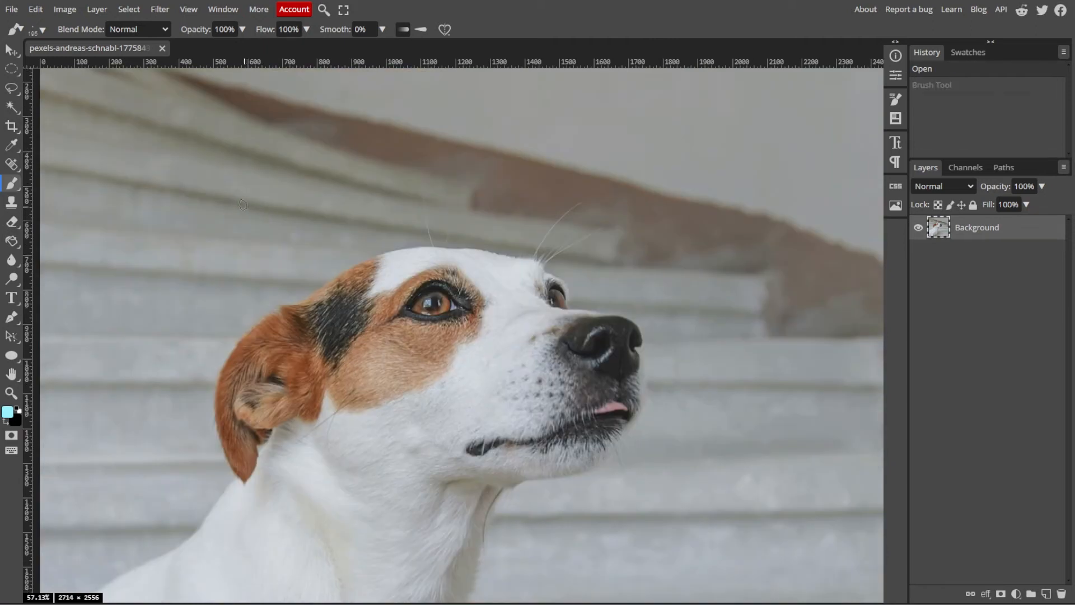
Paint light-blue test strokes above the dog's head, undoing all but a question mark.
left_click(33, 29)
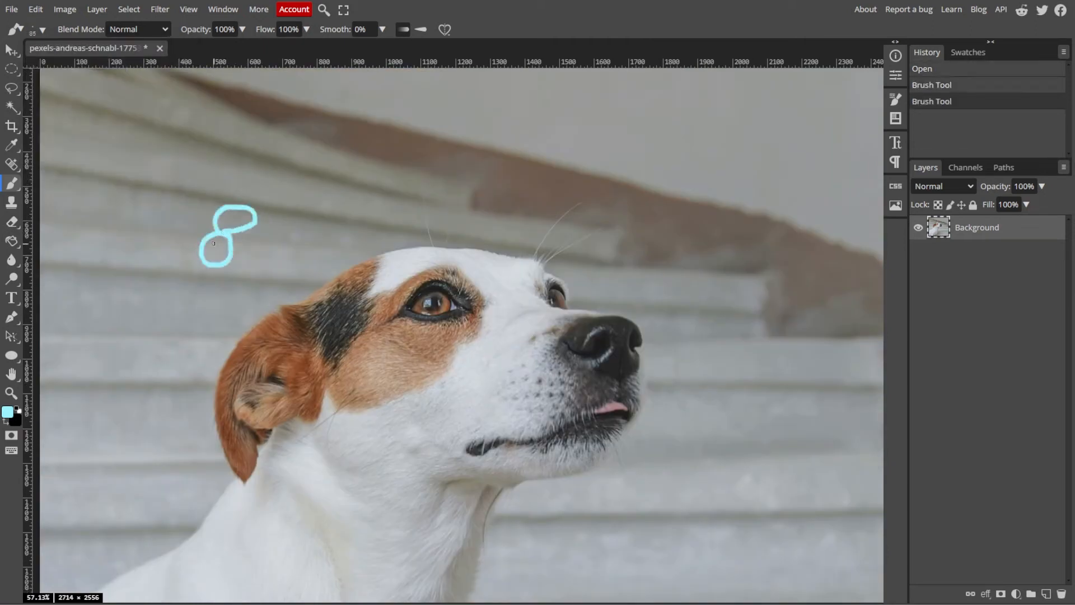
left_click_drag(236, 216, 219, 257)
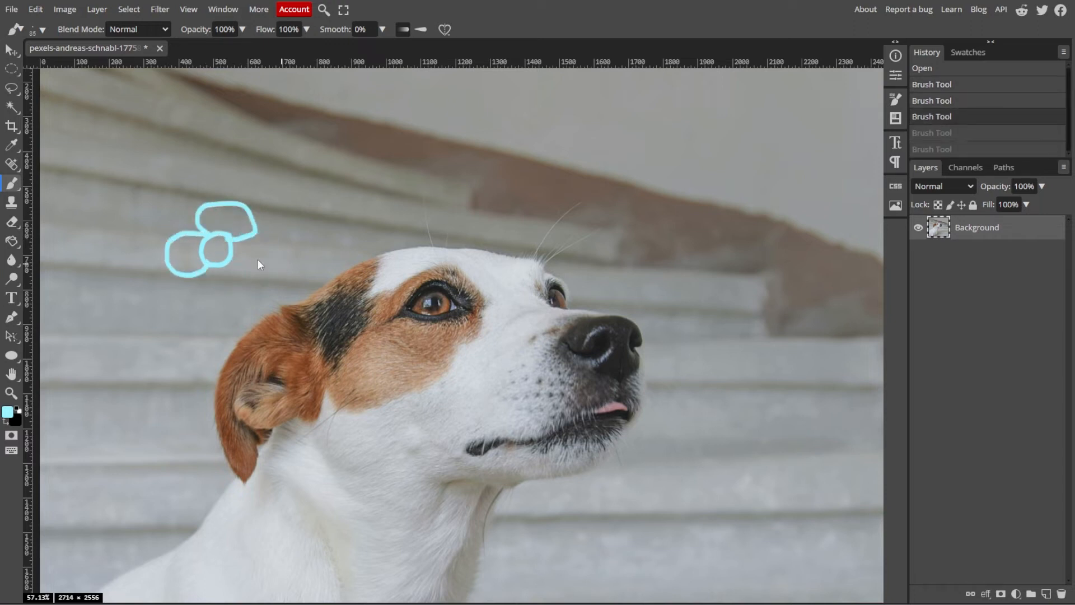
key("Ctrl+z")
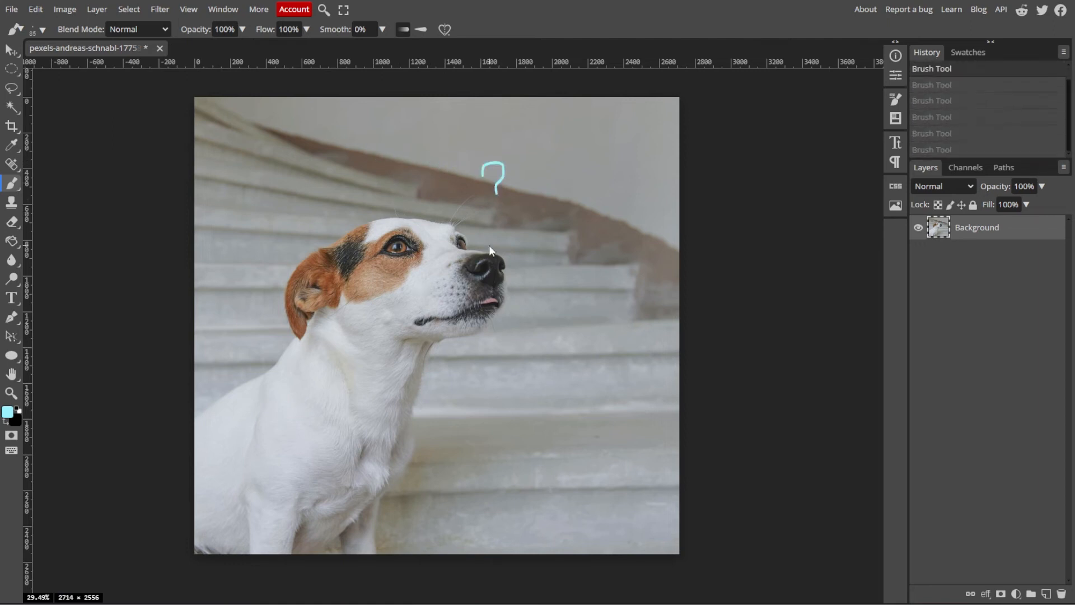
Pick a bubble brush at 37% opacity and stamp bubbles across the photo.
left_click(42, 30)
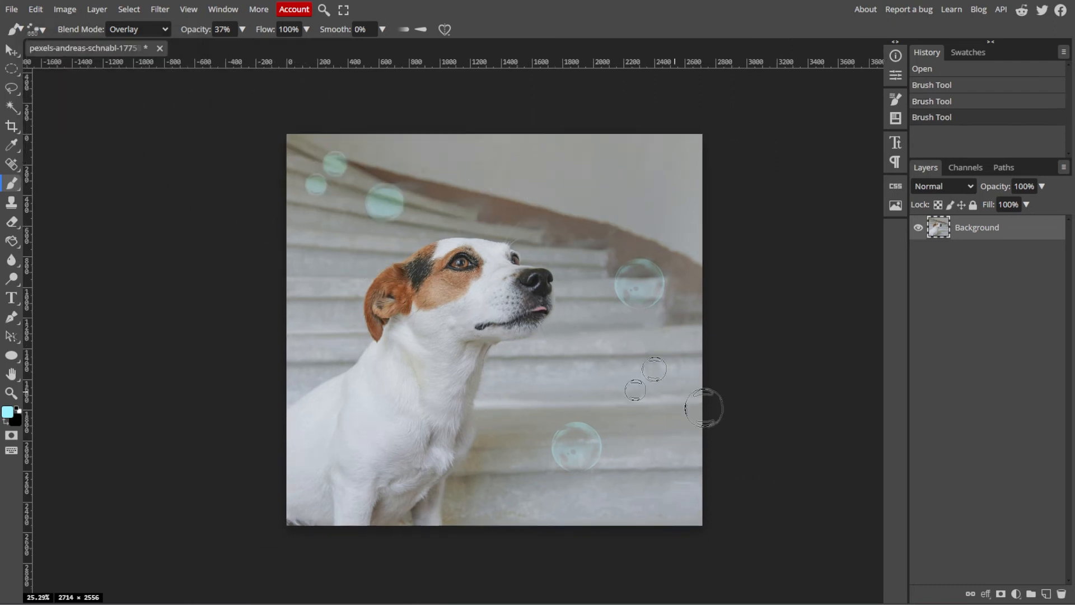
left_click(40, 29)
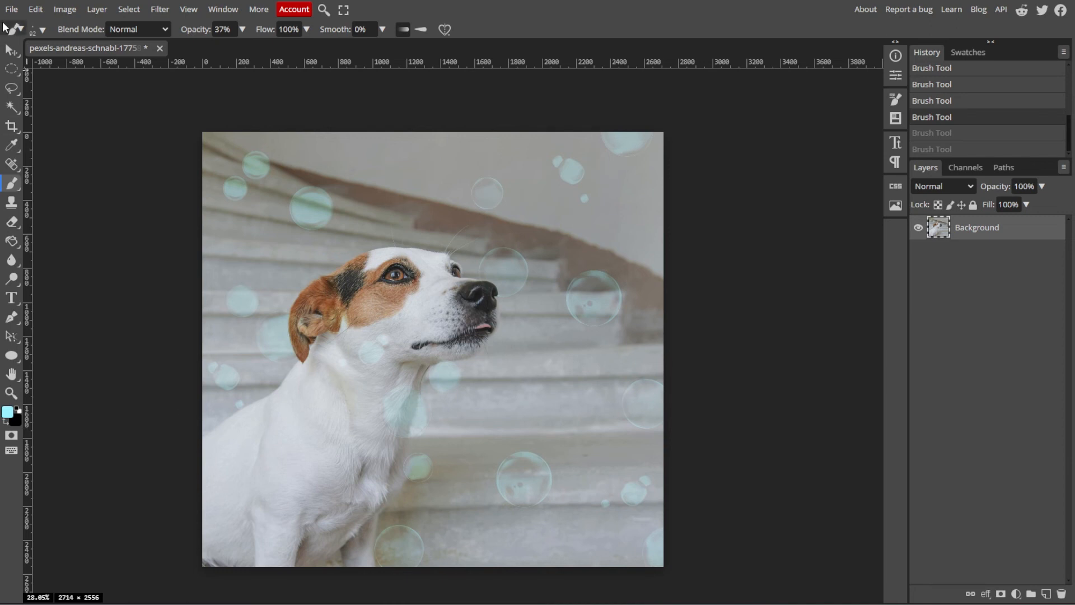
Open the PNG export dialog for the full-size 2714×2556 bubble-decorated photo.
left_click(11, 9)
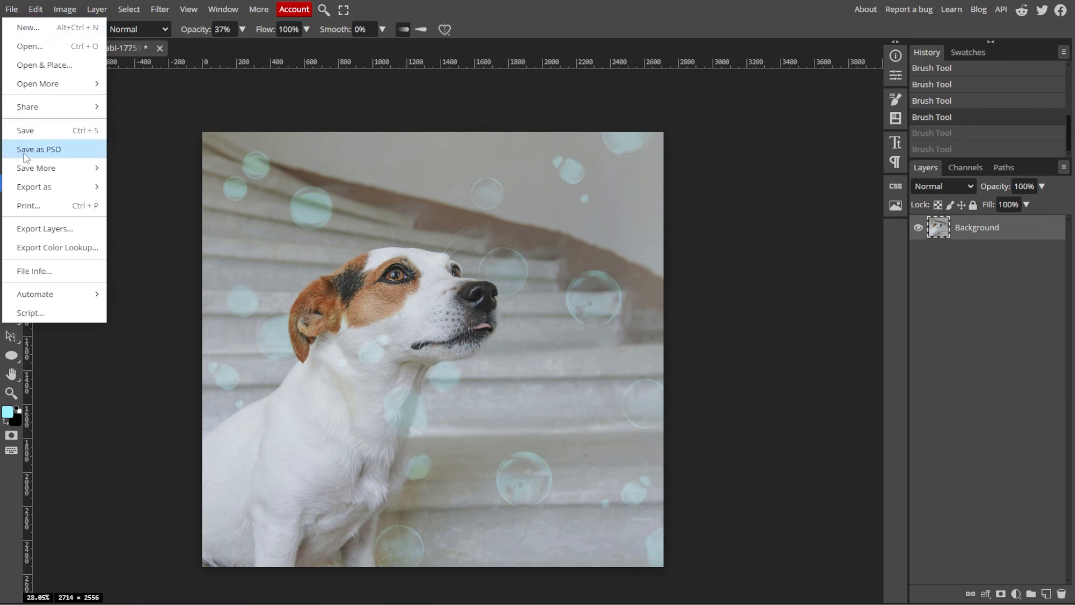
left_click(34, 186)
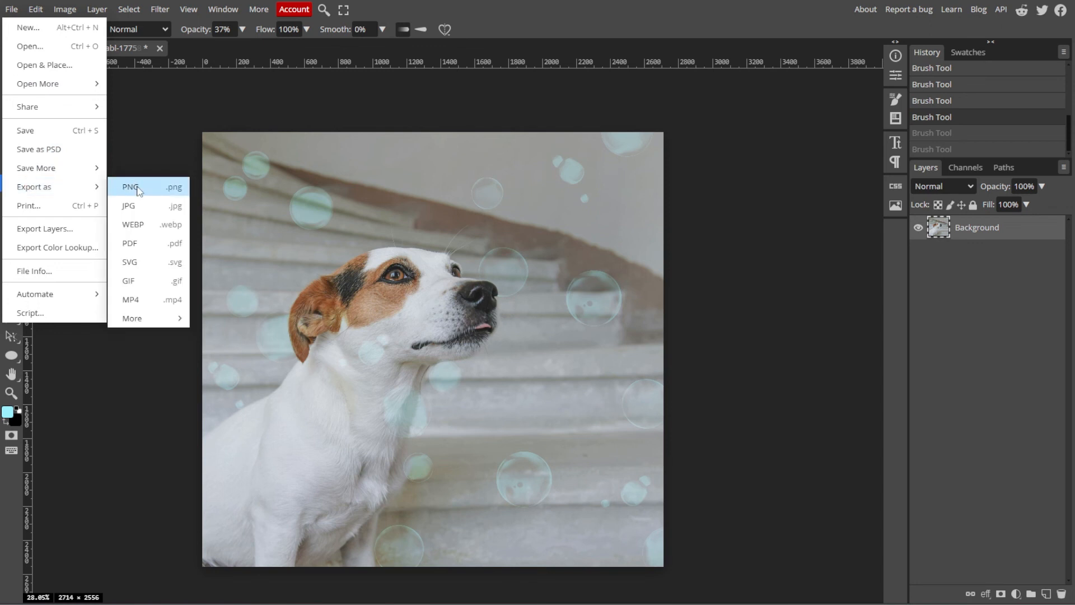
left_click(129, 186)
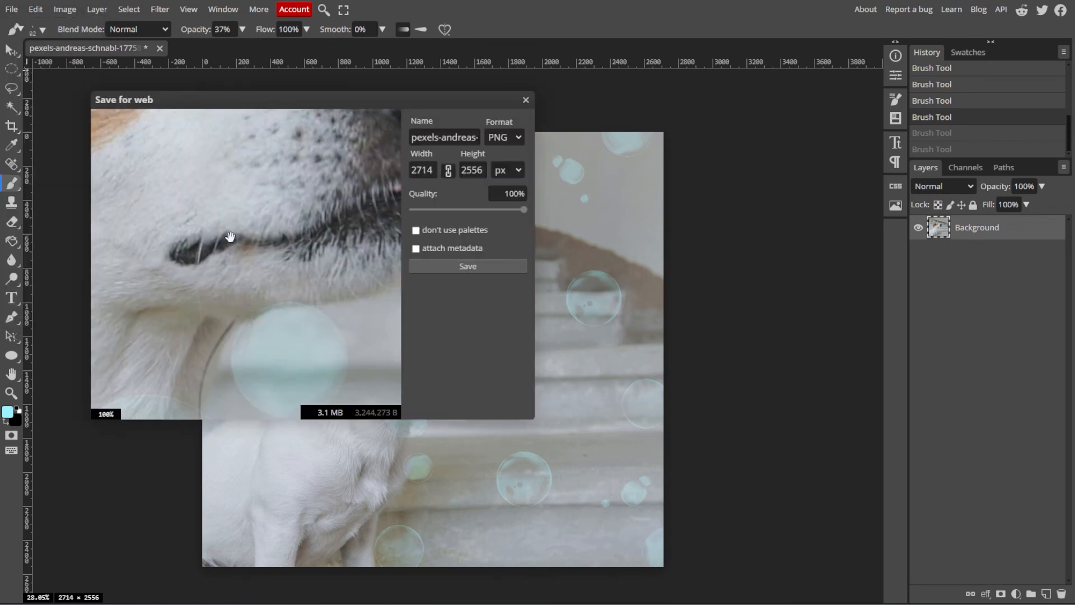